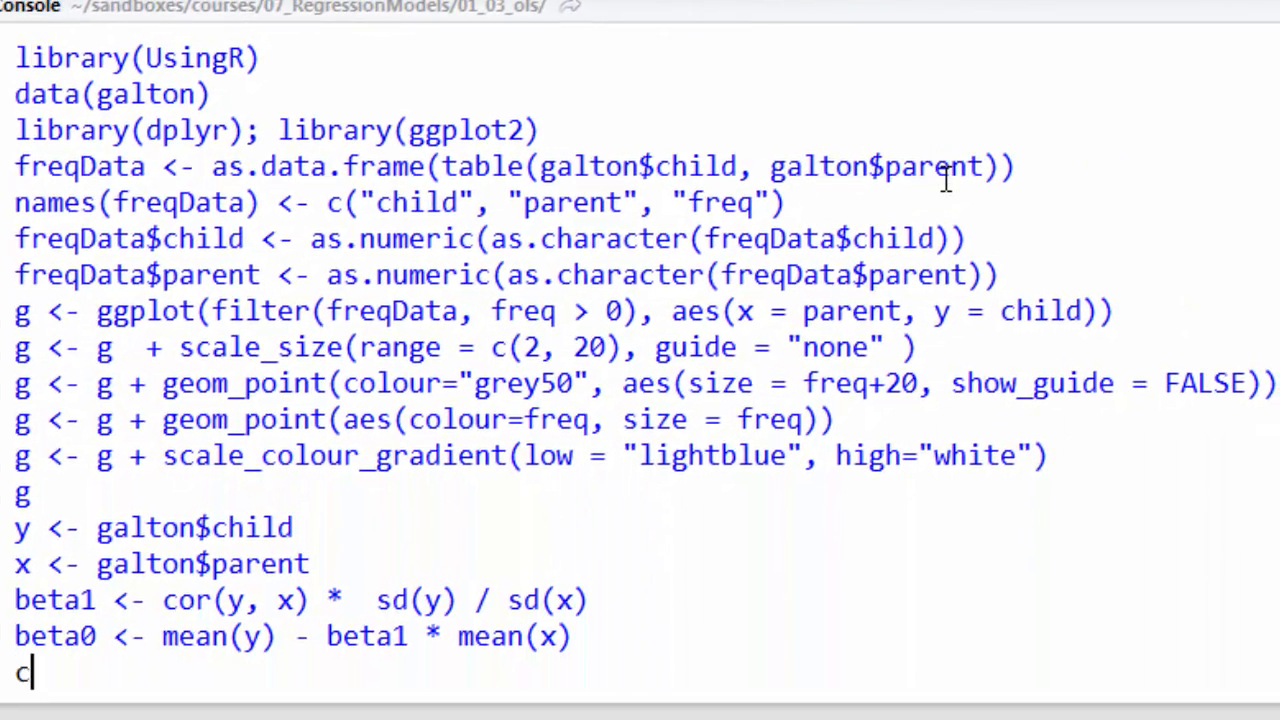
# - Print c(beta0, beta1) showing intercept 23.94 and slope 0.646, then start typing coef(lm(y ~ x))
pyautogui.write('(beta0,')
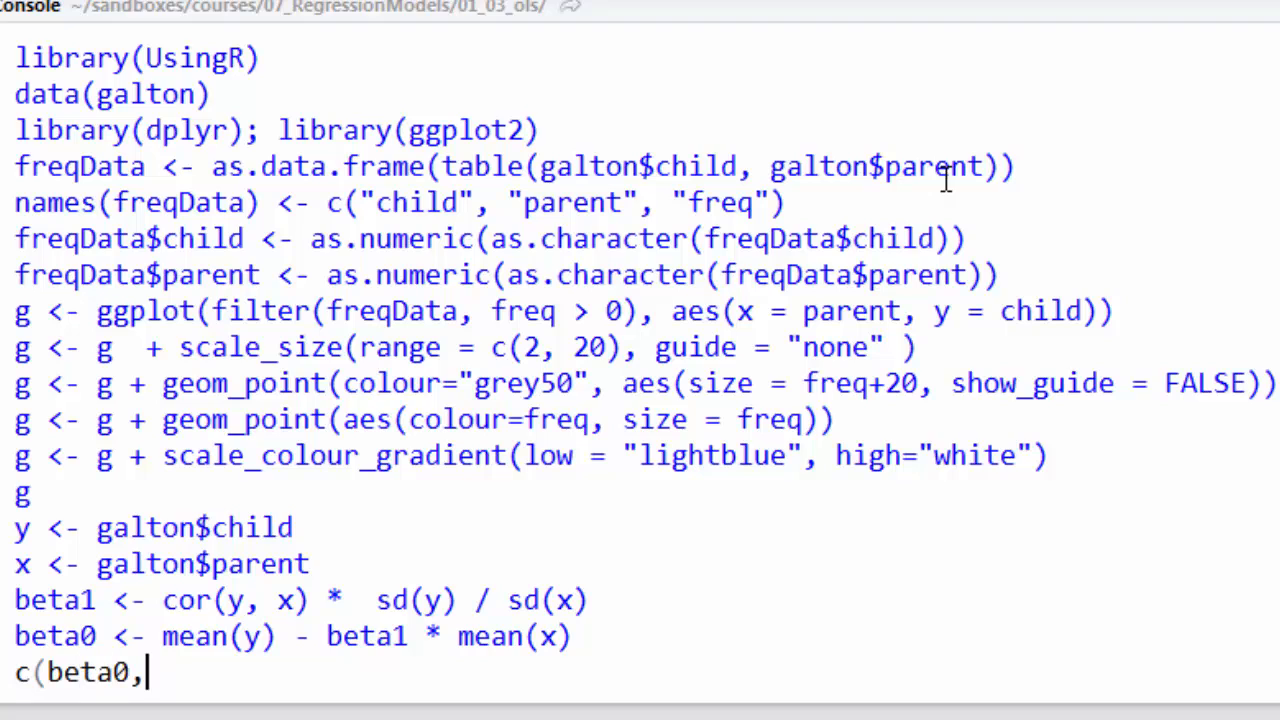
pyautogui.write('beta1')
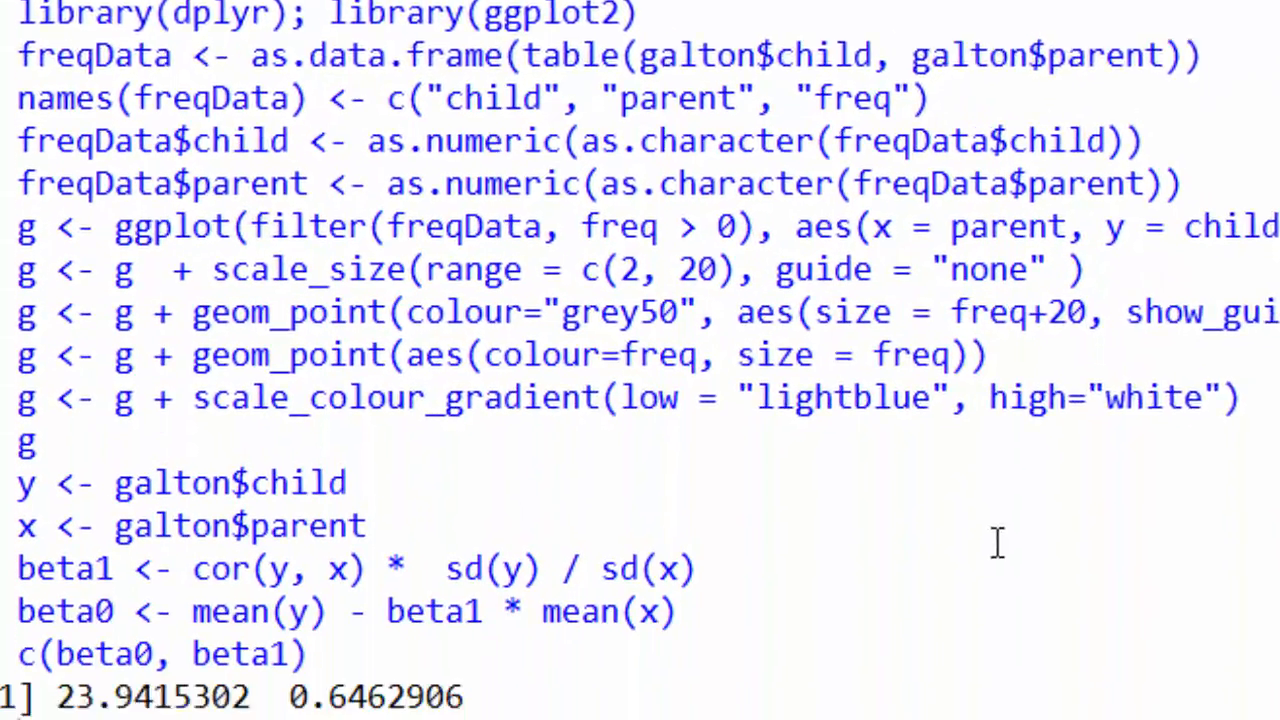
pyautogui.write('coef(lm(y ~ x))')
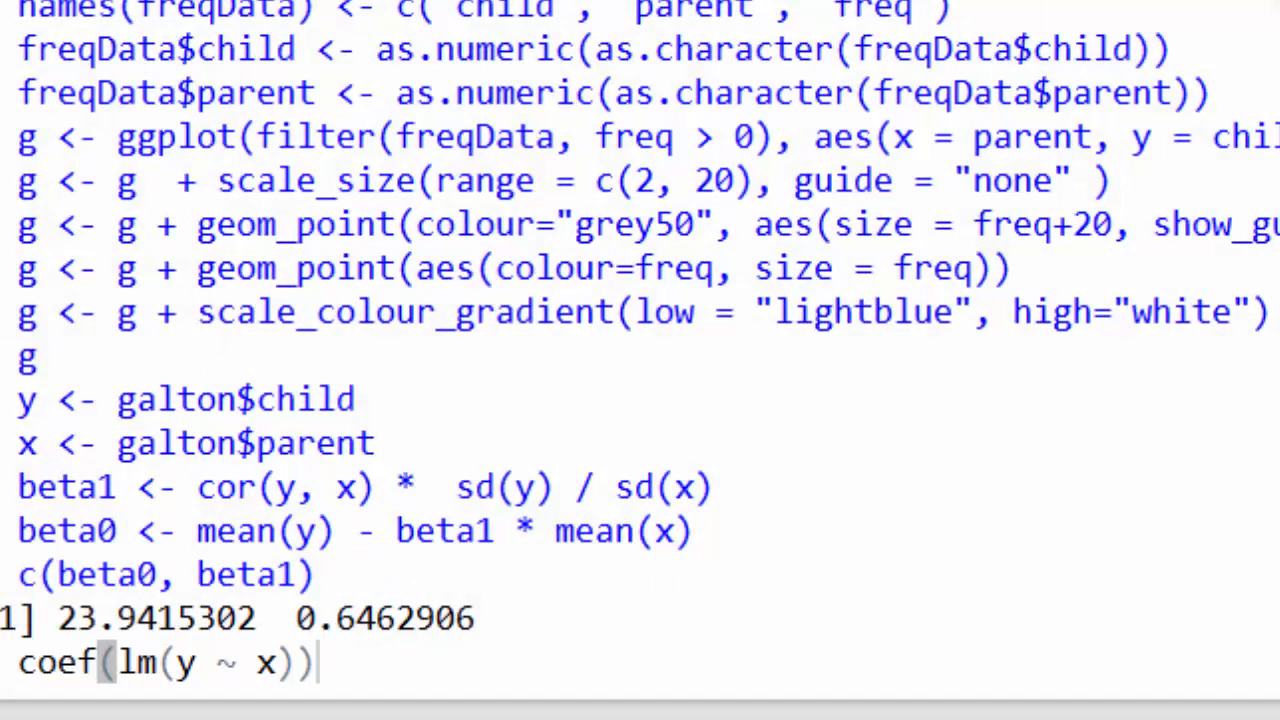
pyautogui.moveTo(515, 383)
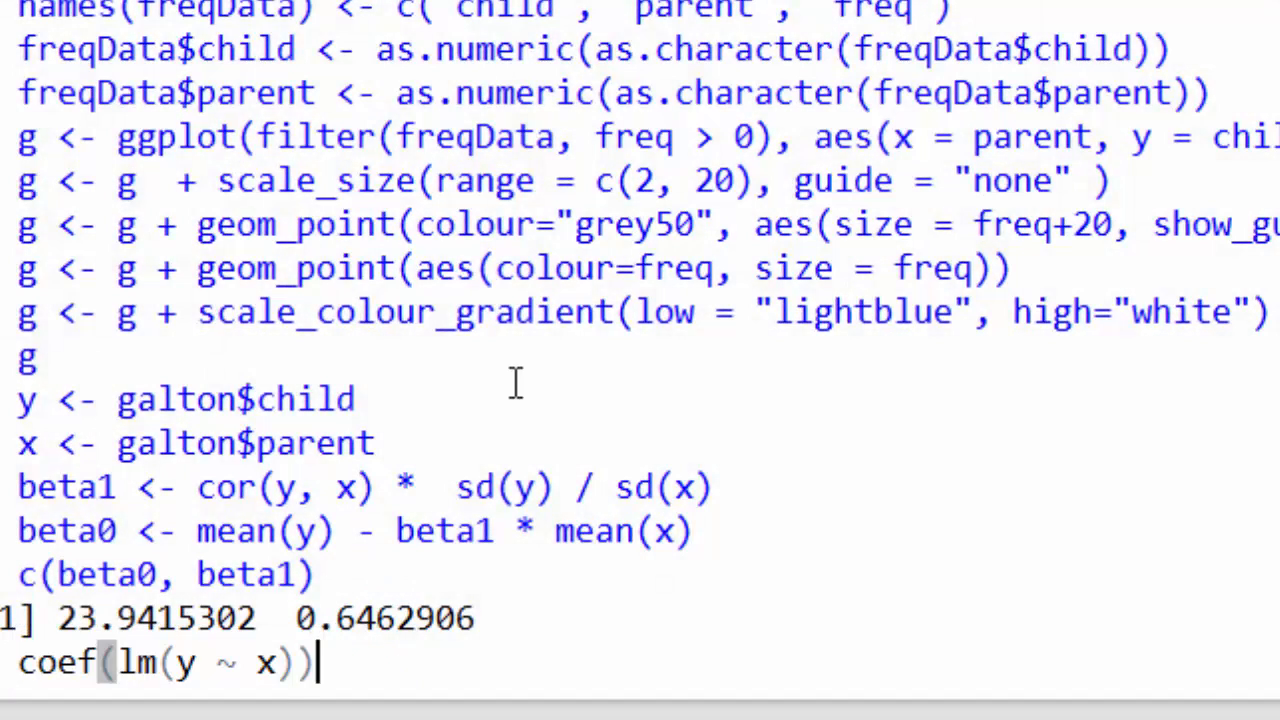
pyautogui.moveTo(222, 680)
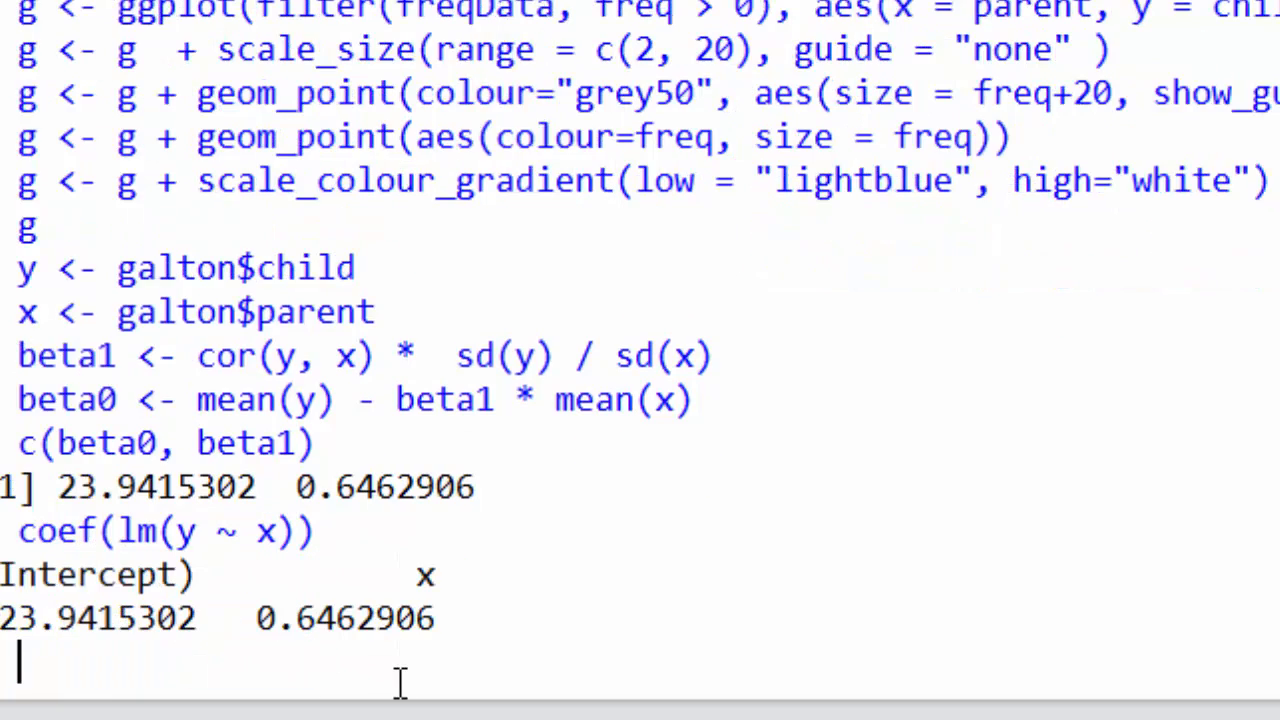
pyautogui.moveTo(243, 519)
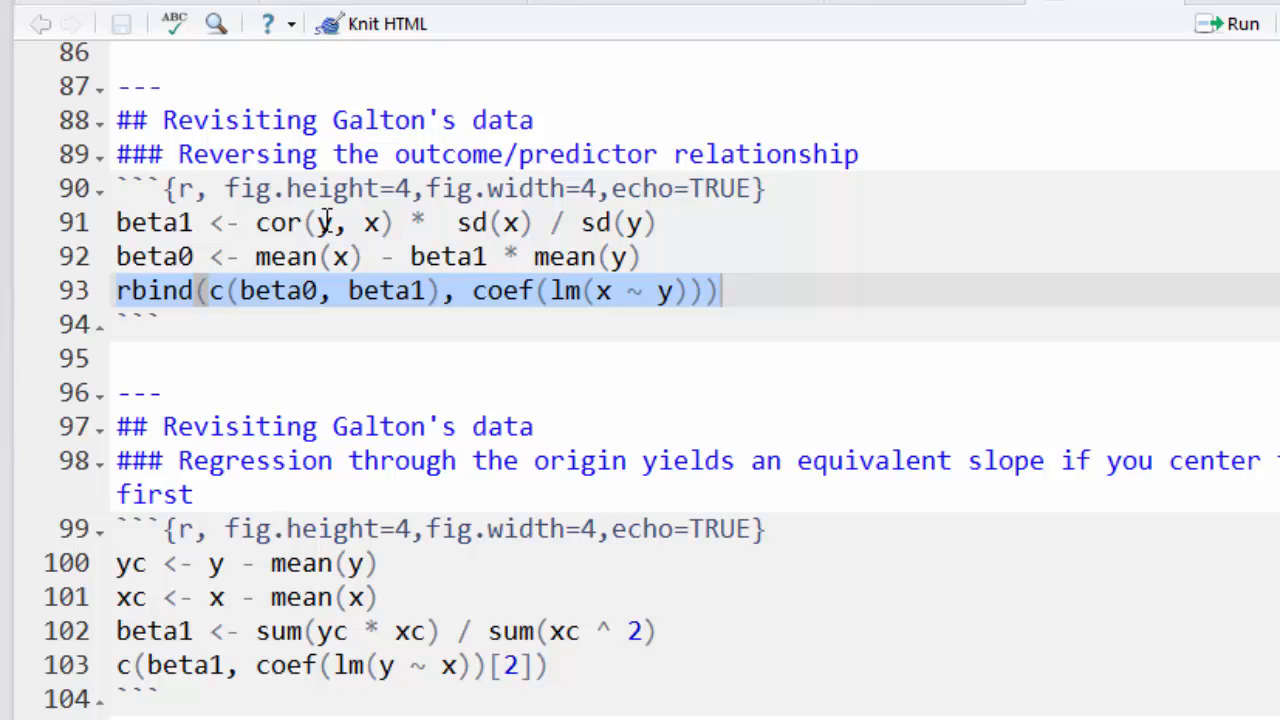
# - Highlight the reversed slope formula on line 91 and the intercept line 92
pyautogui.click(160, 222)
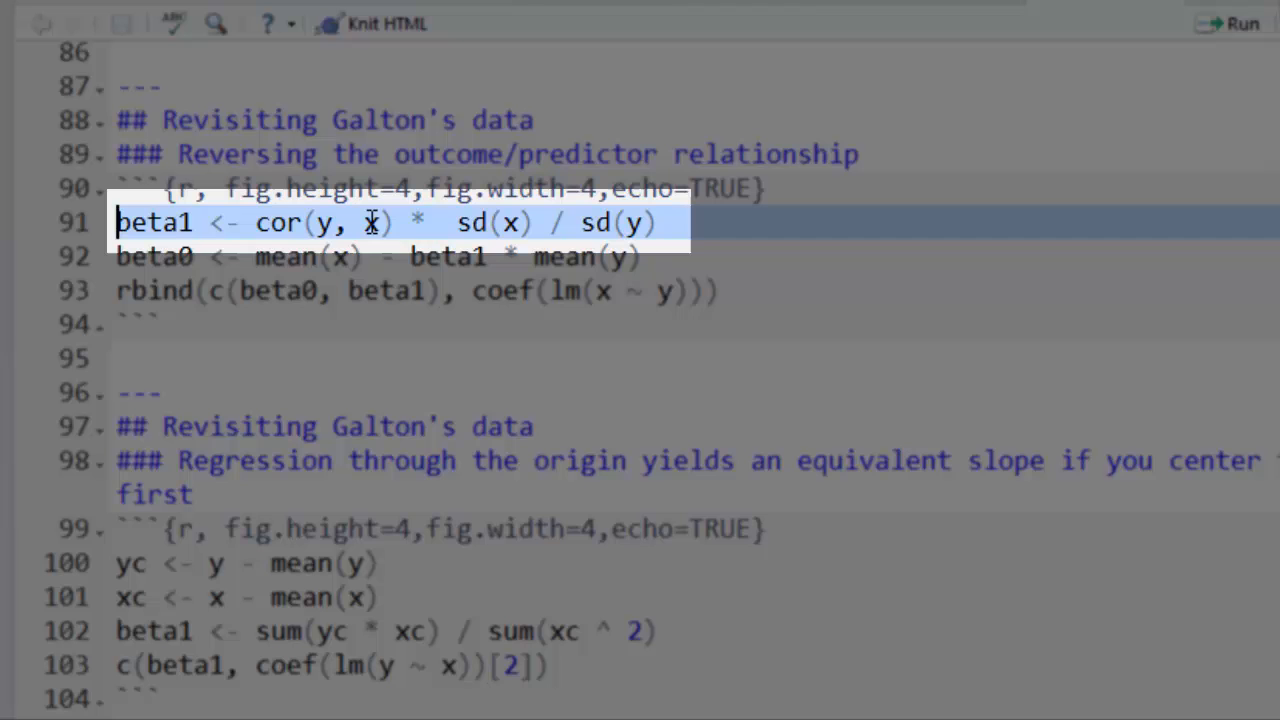
pyautogui.moveTo(505, 228)
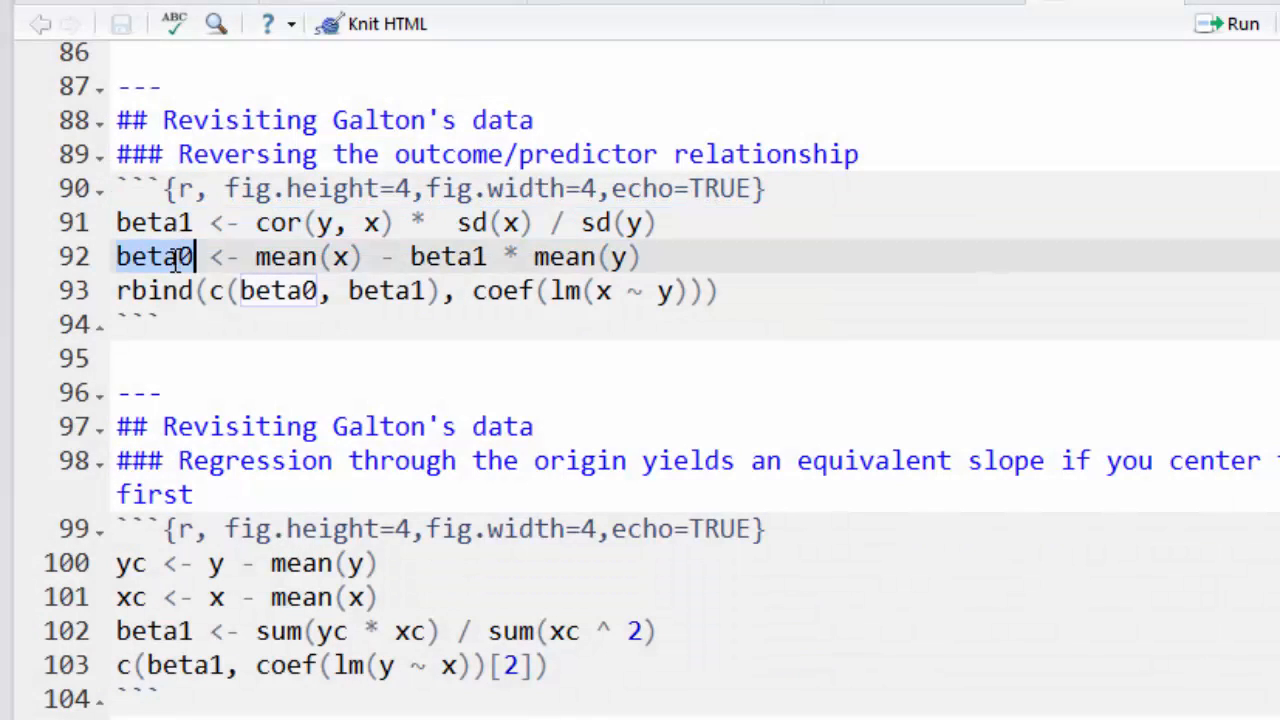
pyautogui.tripleClick(300, 256)
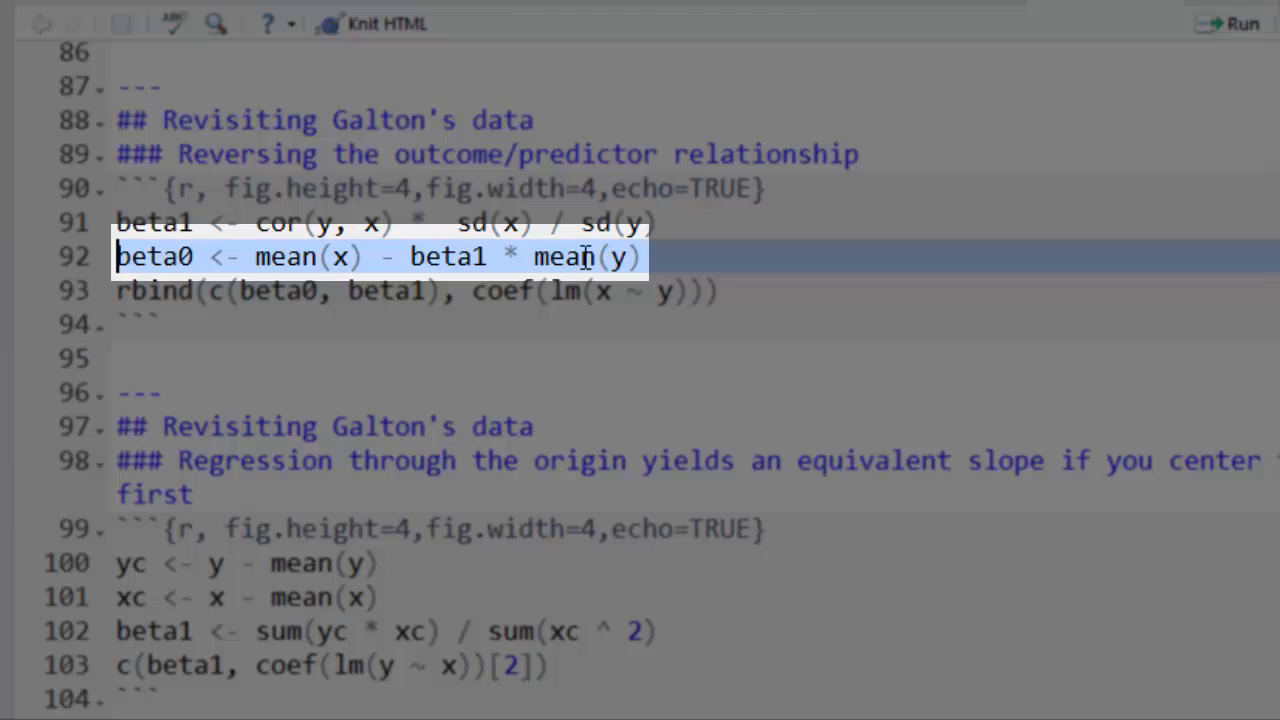
pyautogui.moveTo(335, 307)
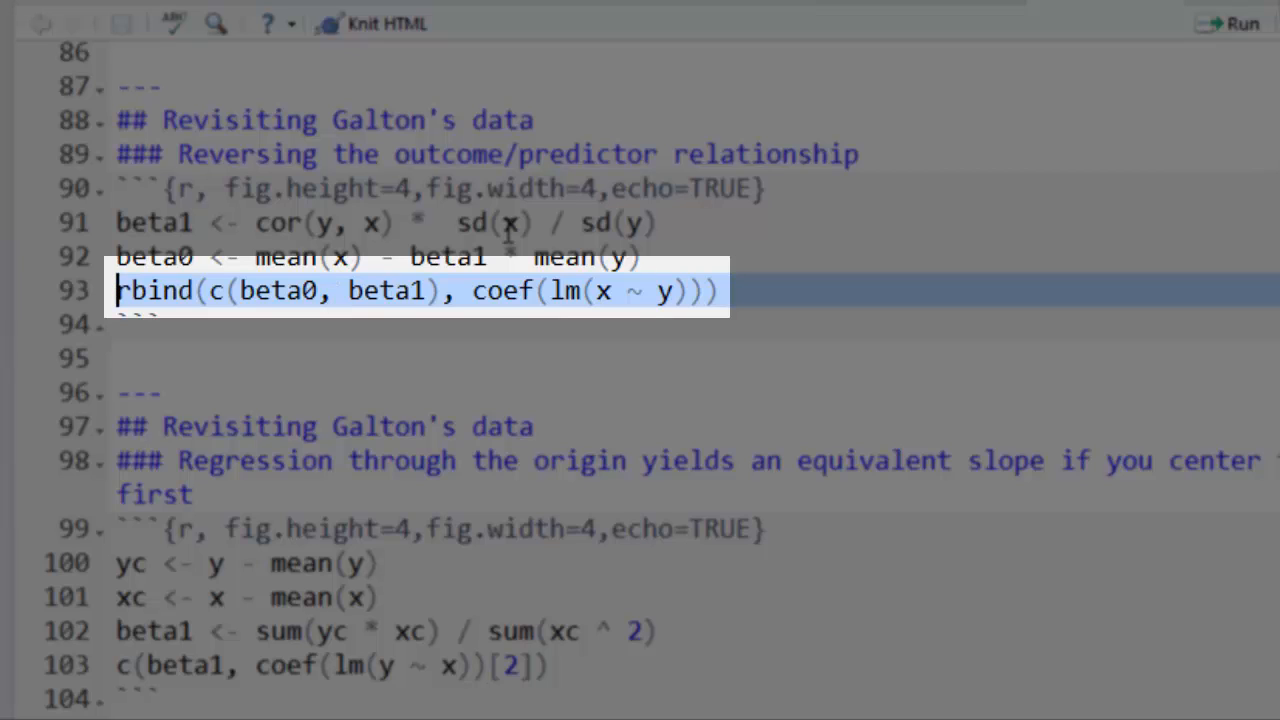
pyautogui.moveTo(622, 291)
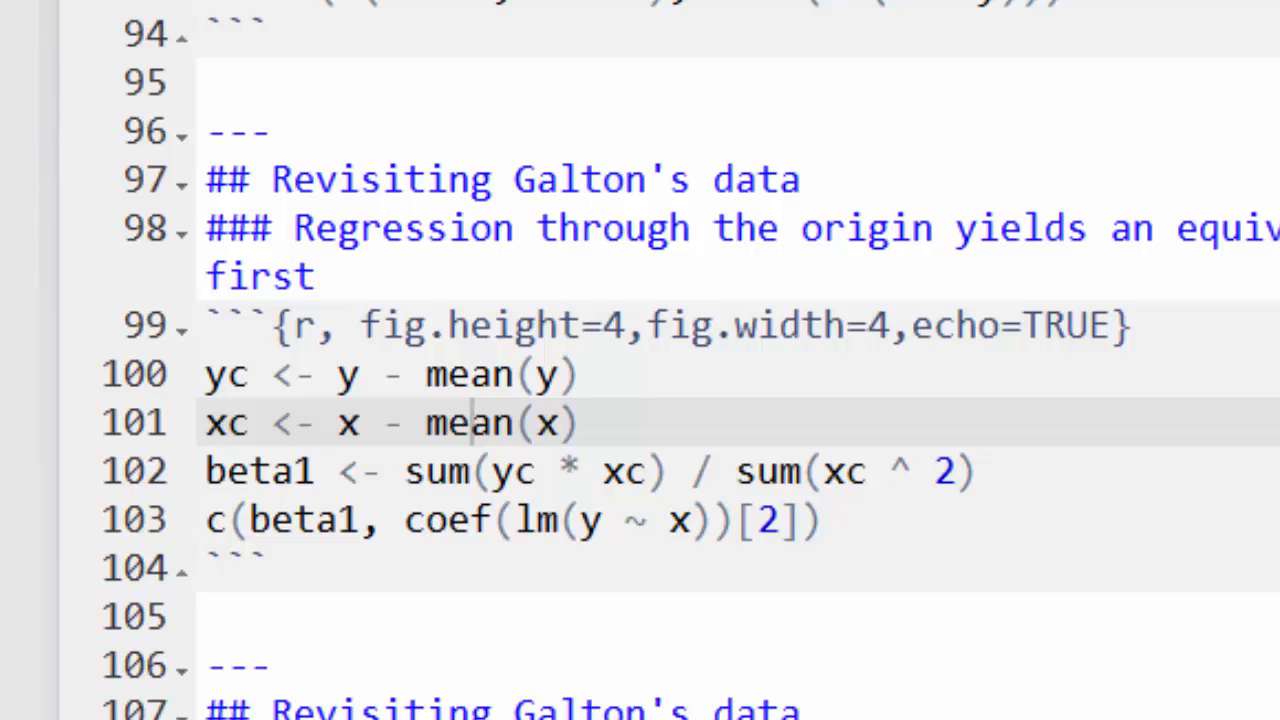
pyautogui.moveTo(395, 485)
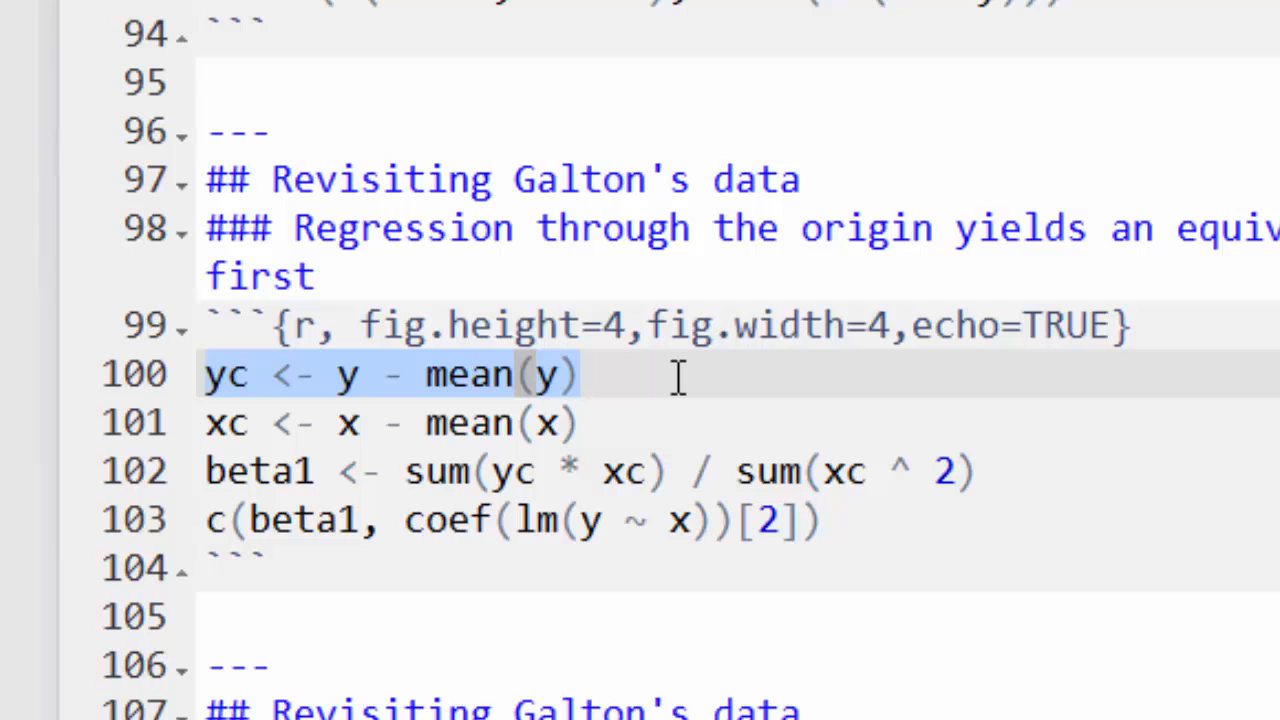
pyautogui.moveTo(257, 402)
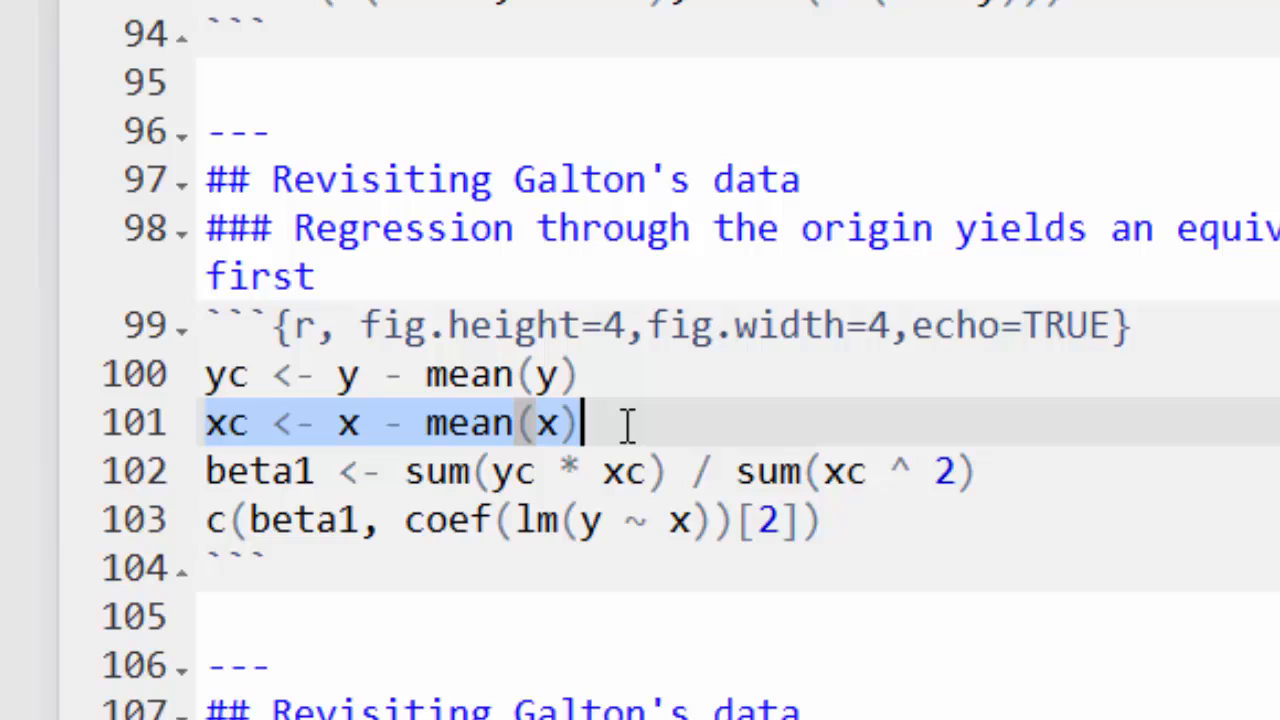
pyautogui.scroll(-3)
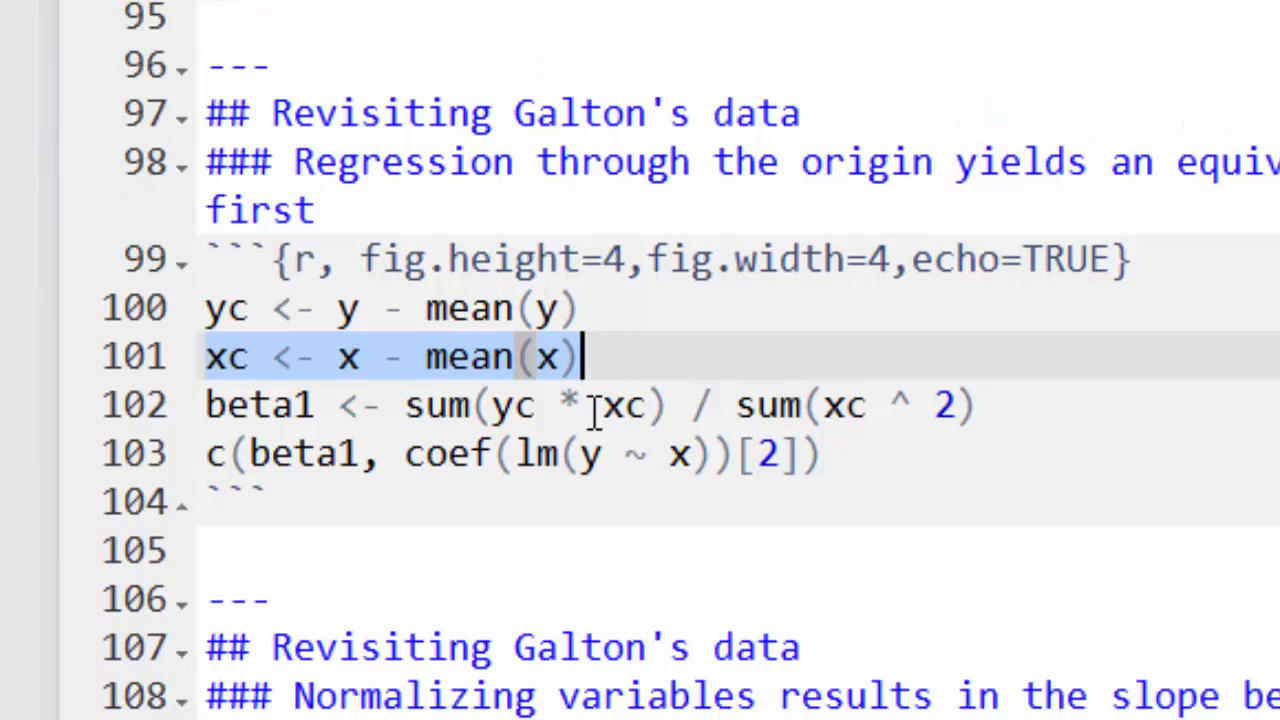
pyautogui.click(205, 405)
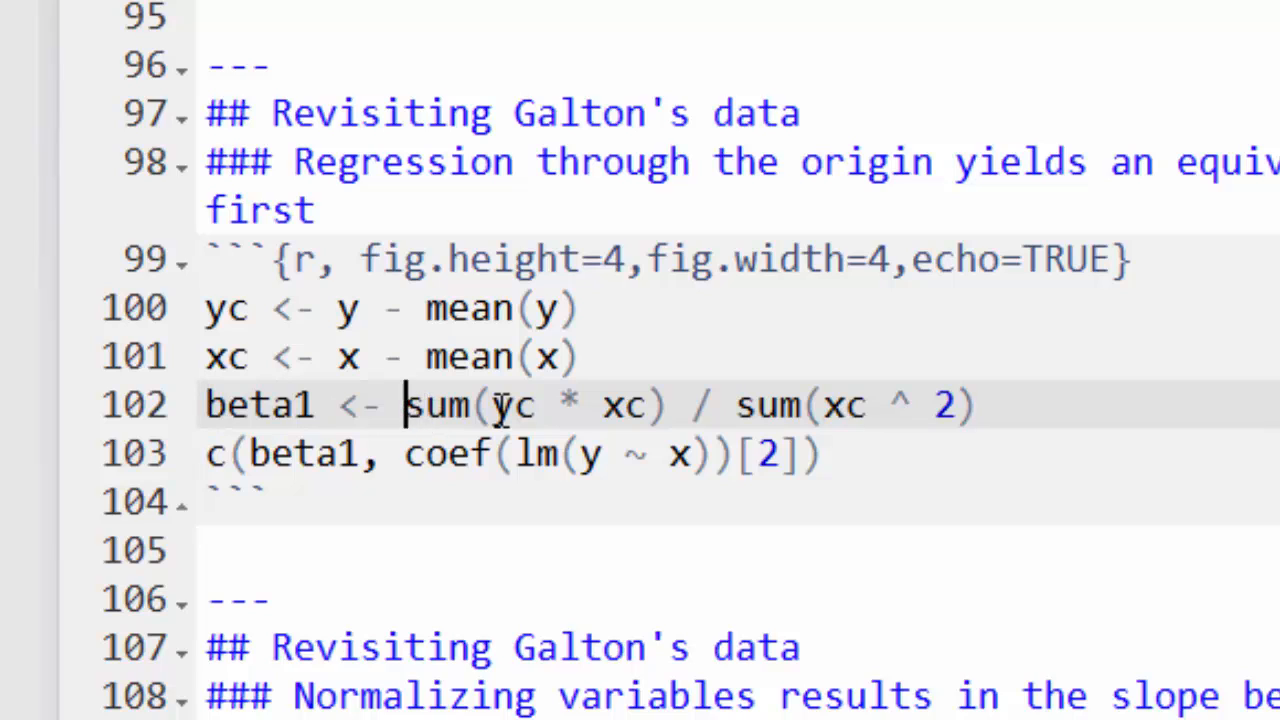
pyautogui.moveTo(405, 404); pyautogui.dragTo(675, 404)
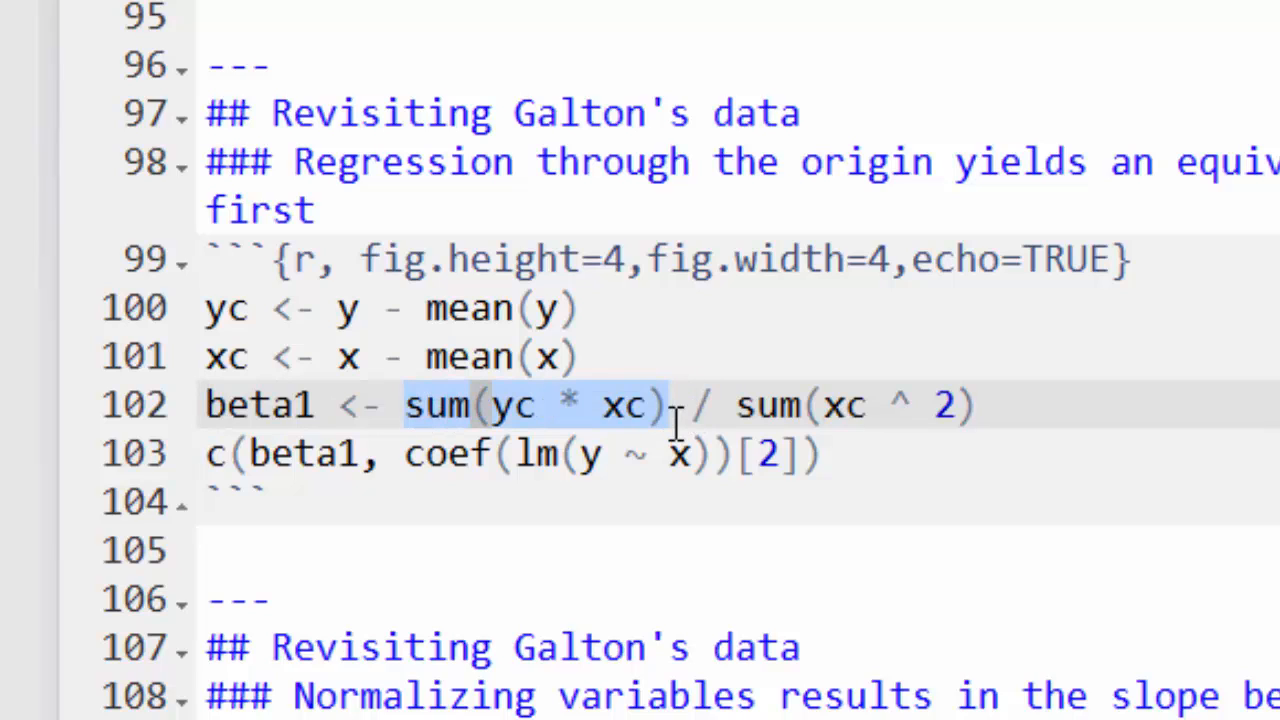
pyautogui.moveTo(732, 405)
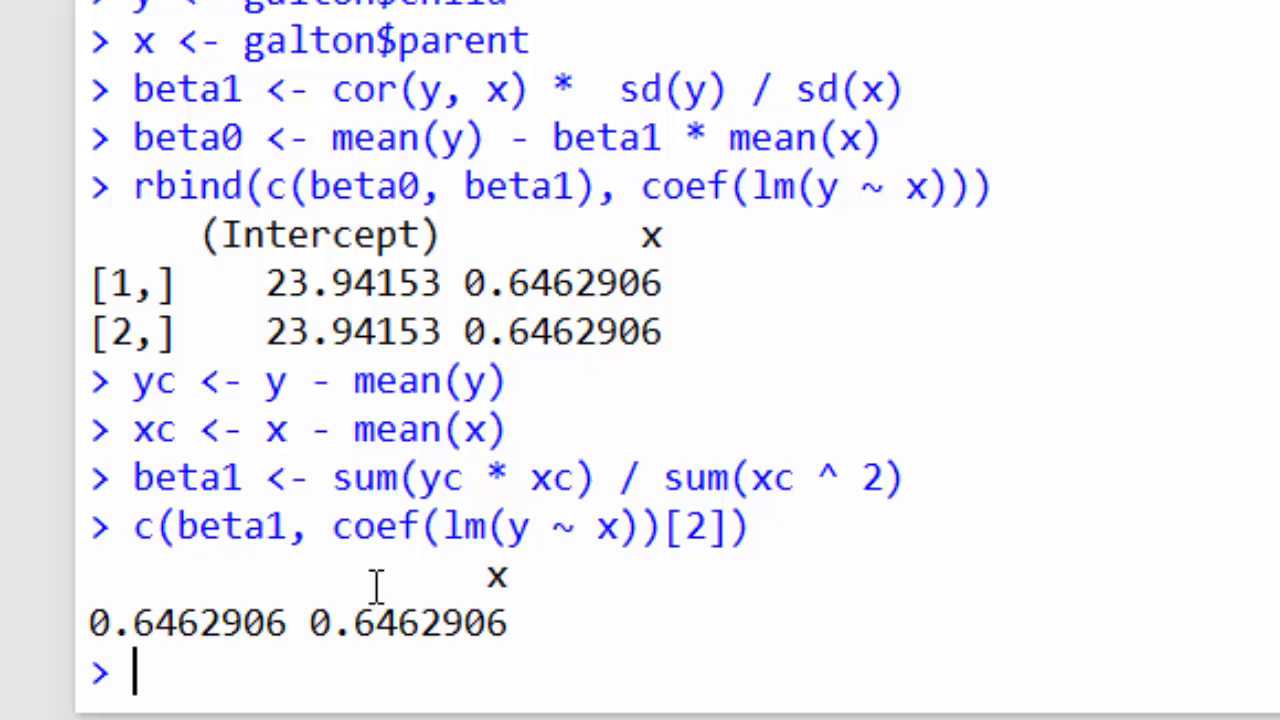
pyautogui.moveTo(318, 657)
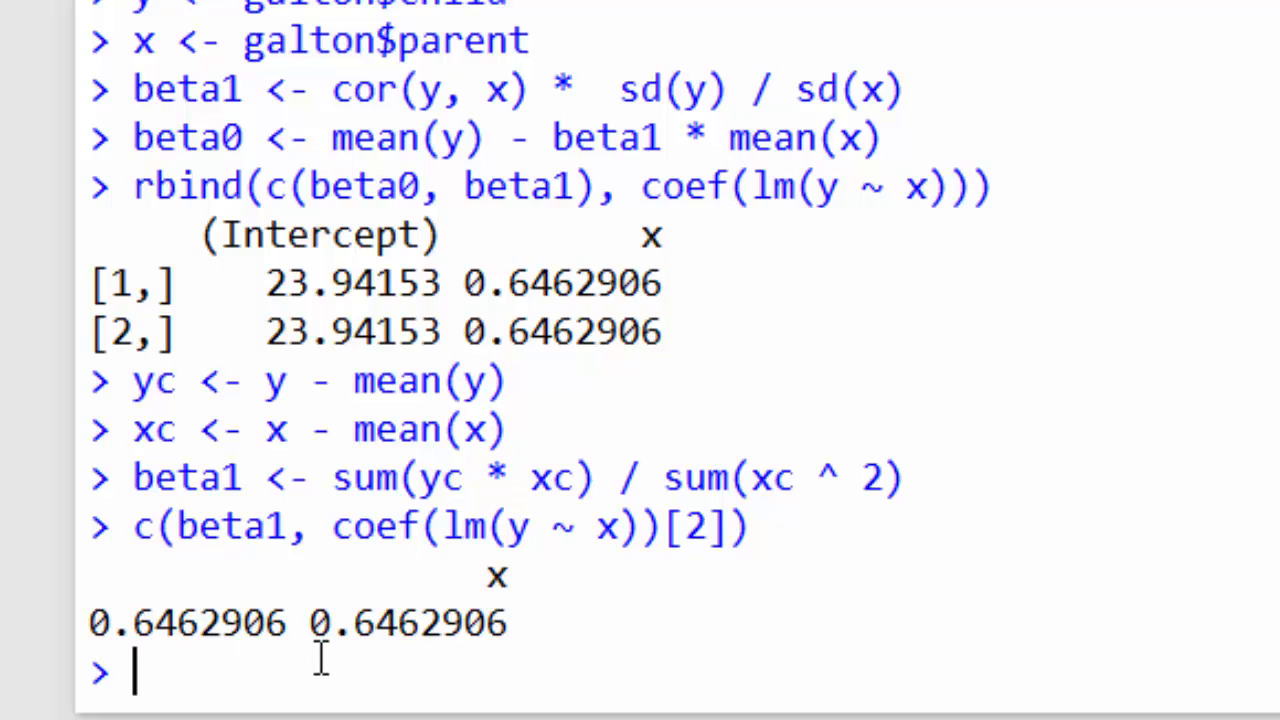
pyautogui.moveTo(698, 95)
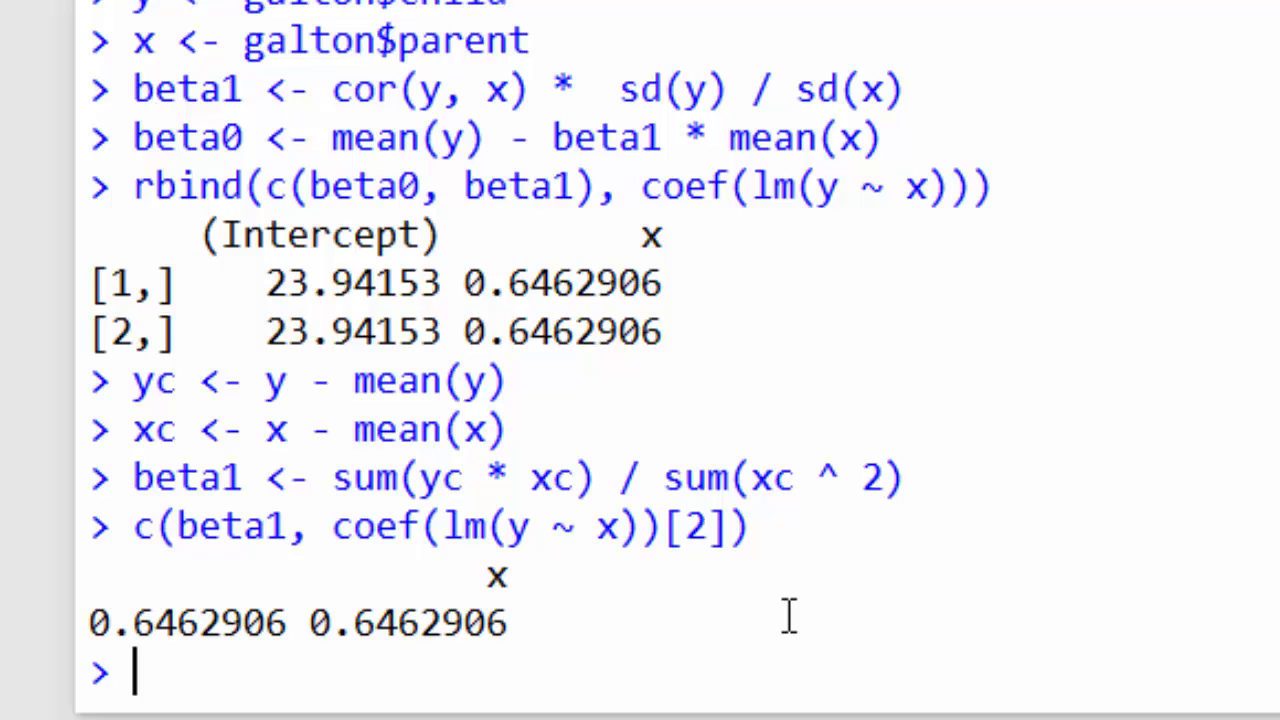
# - Type lm(yc ~ xc - 1) to fit the centred regression through the origin
pyautogui.write('lm(')
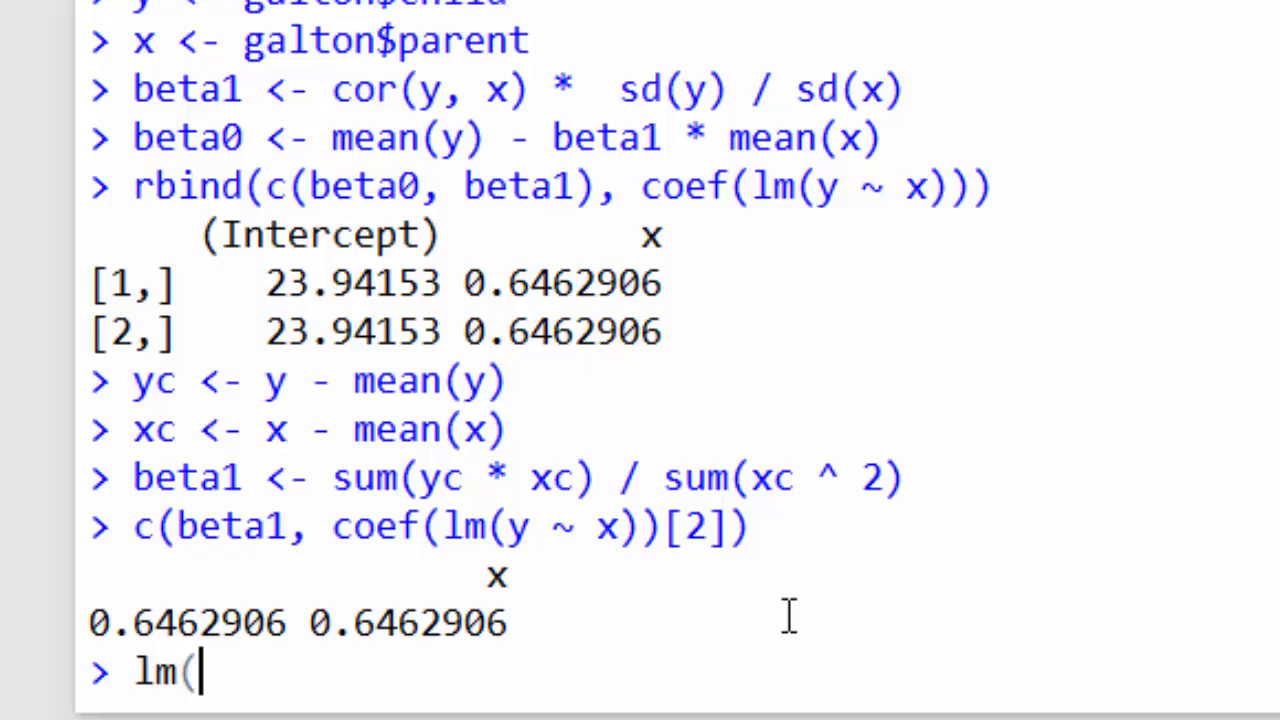
pyautogui.write('yc')
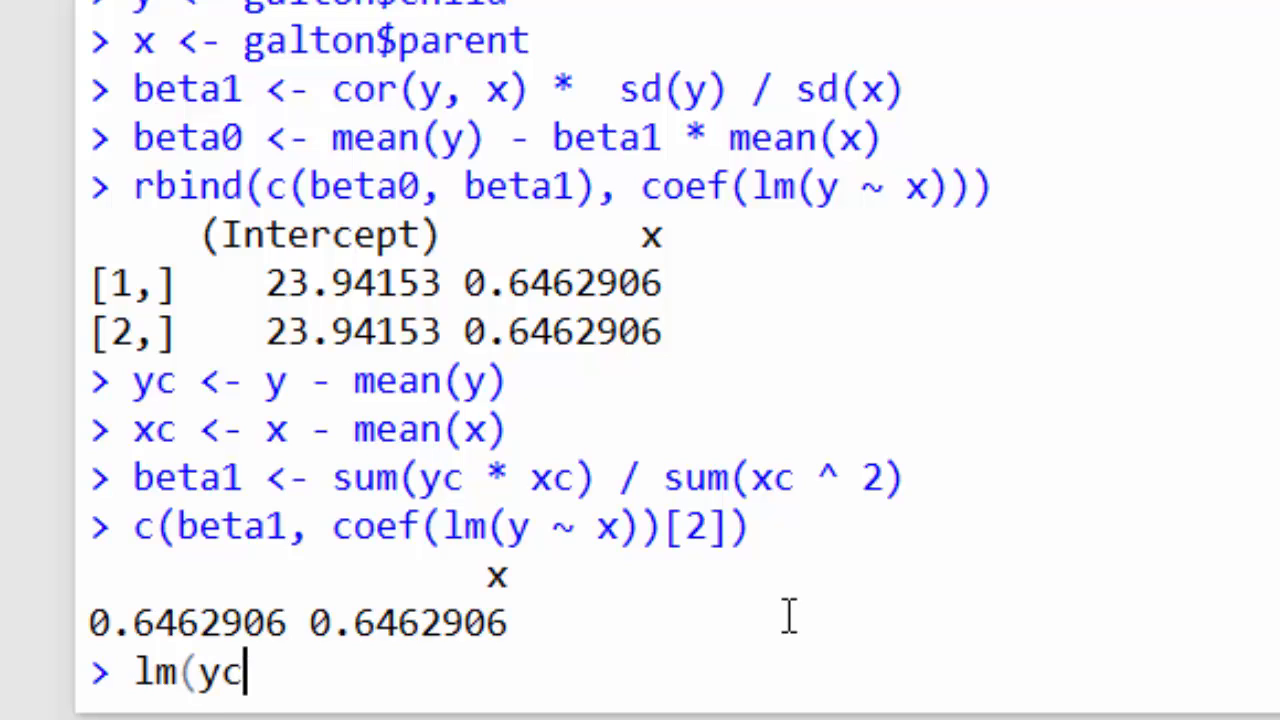
pyautogui.write('~ xc -')
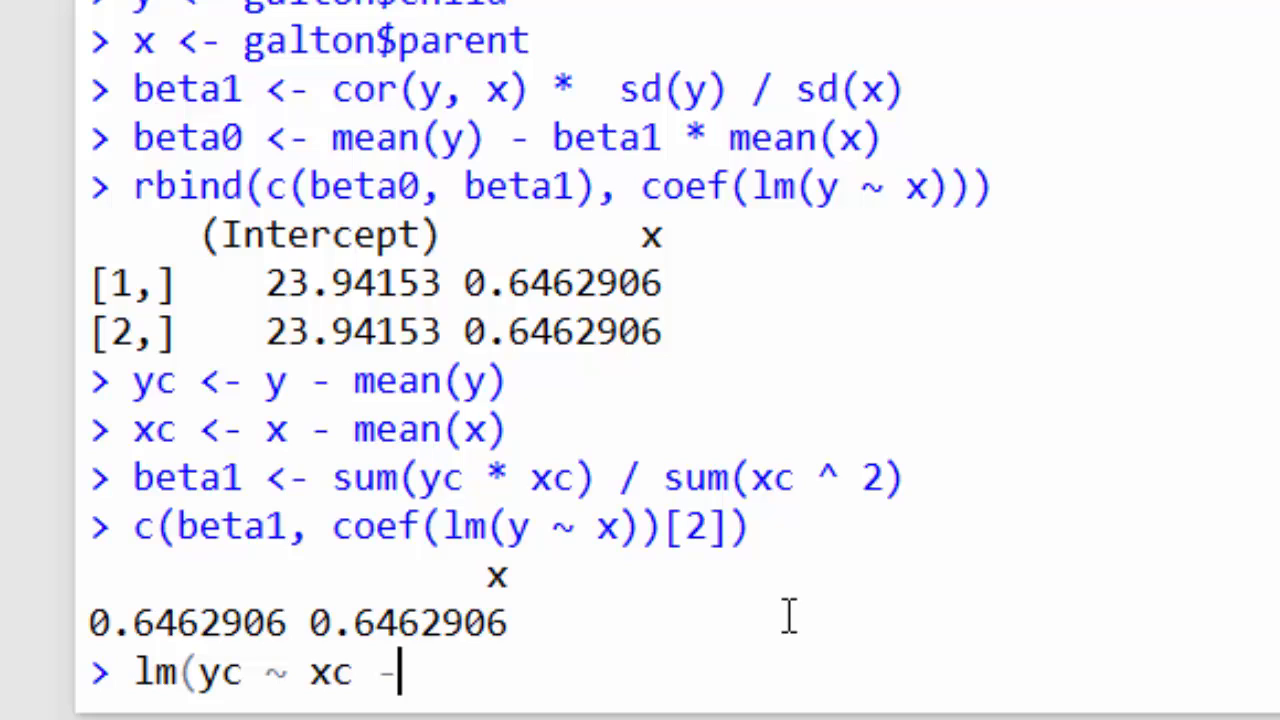
pyautogui.write('1)')
pyautogui.write('s')
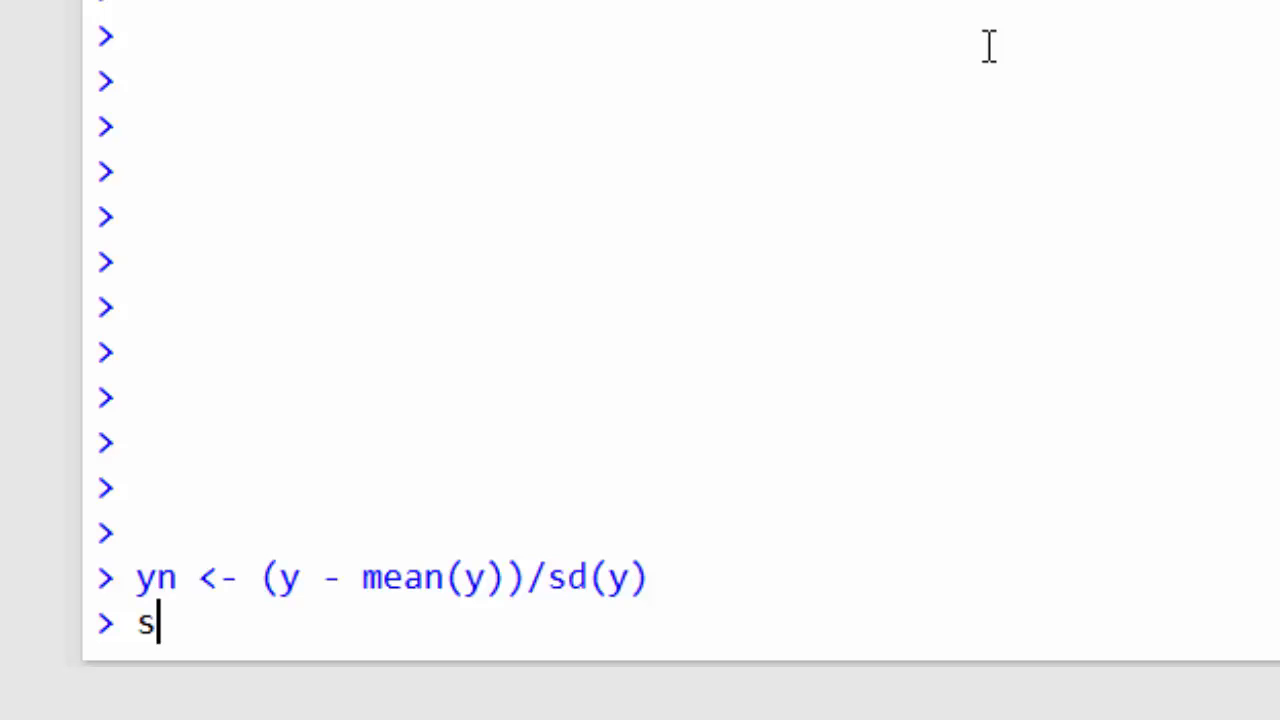
# - Run sd(yn) to check the normalized child variable's standard deviation
pyautogui.write('d(yn')
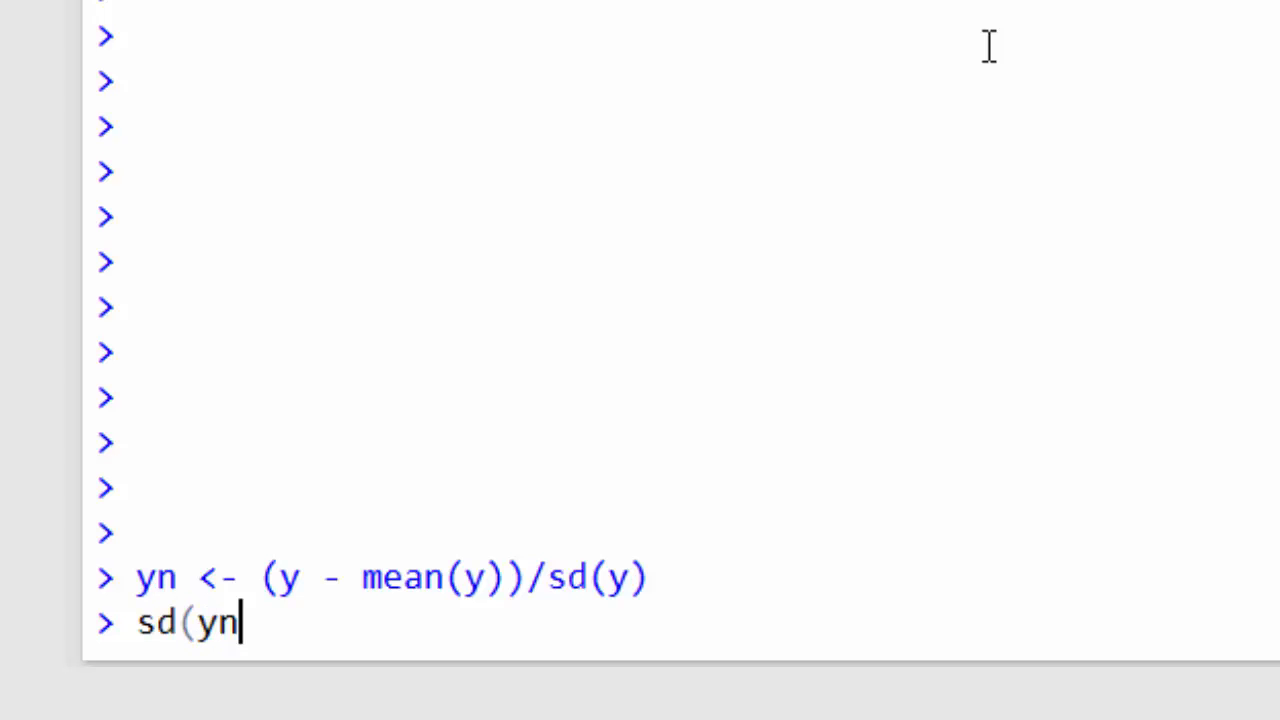
pyautogui.press('Enter')
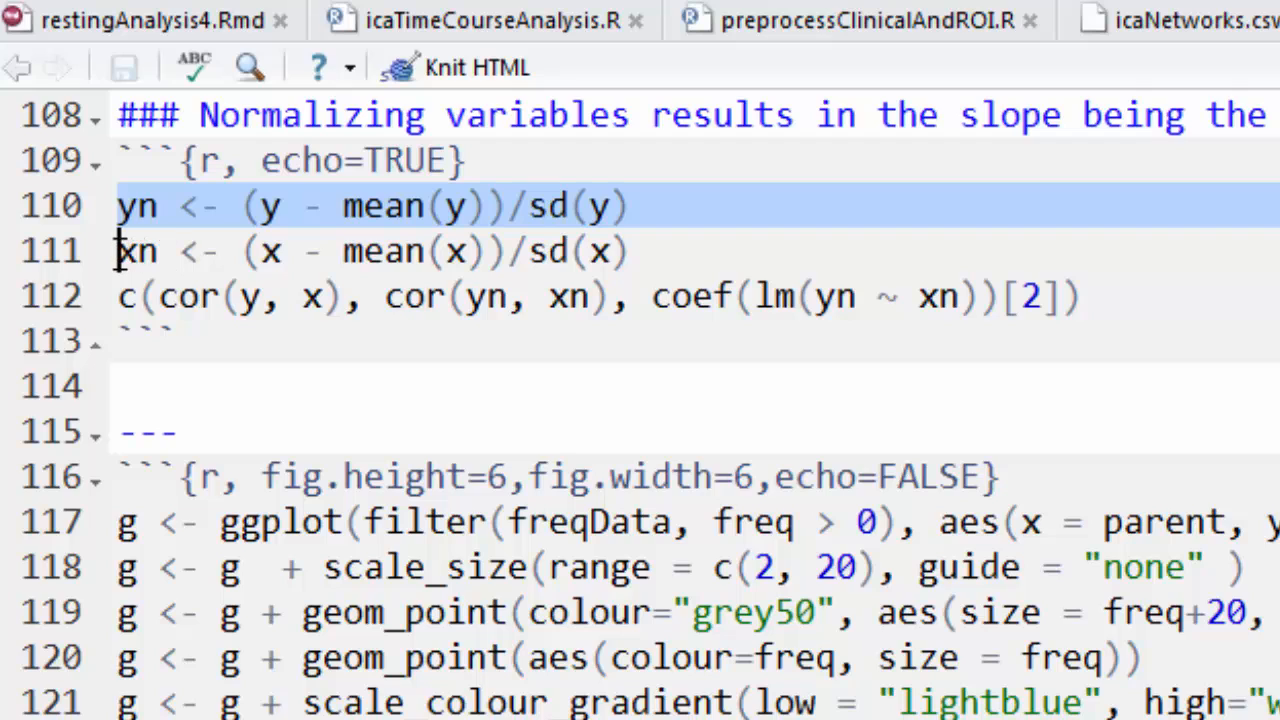
pyautogui.click(630, 205)
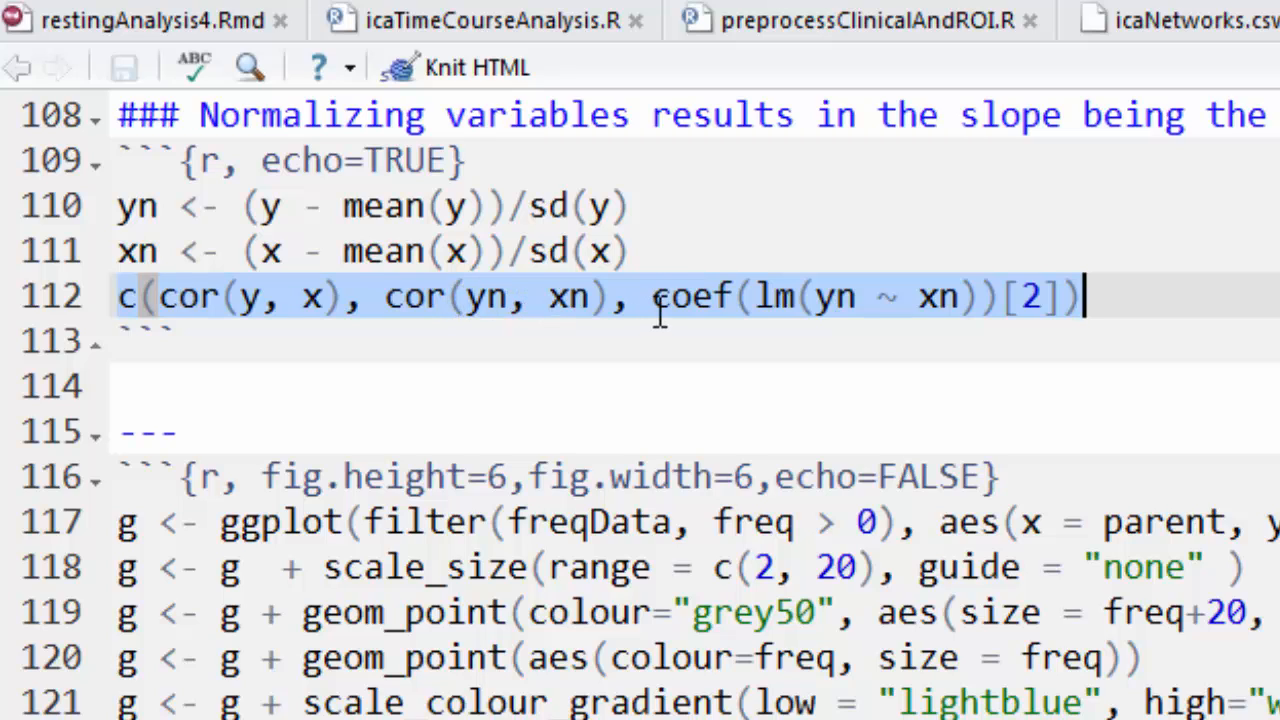
pyautogui.moveTo(802, 295)
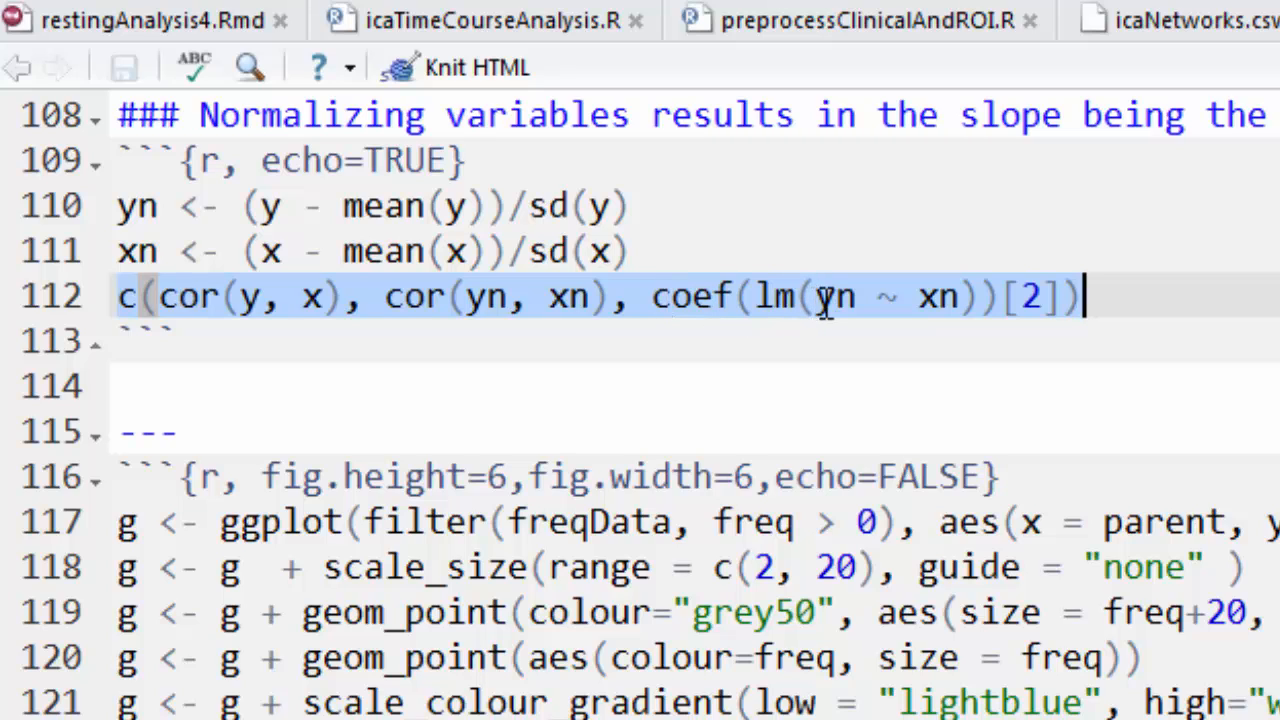
pyautogui.moveTo(919, 297)
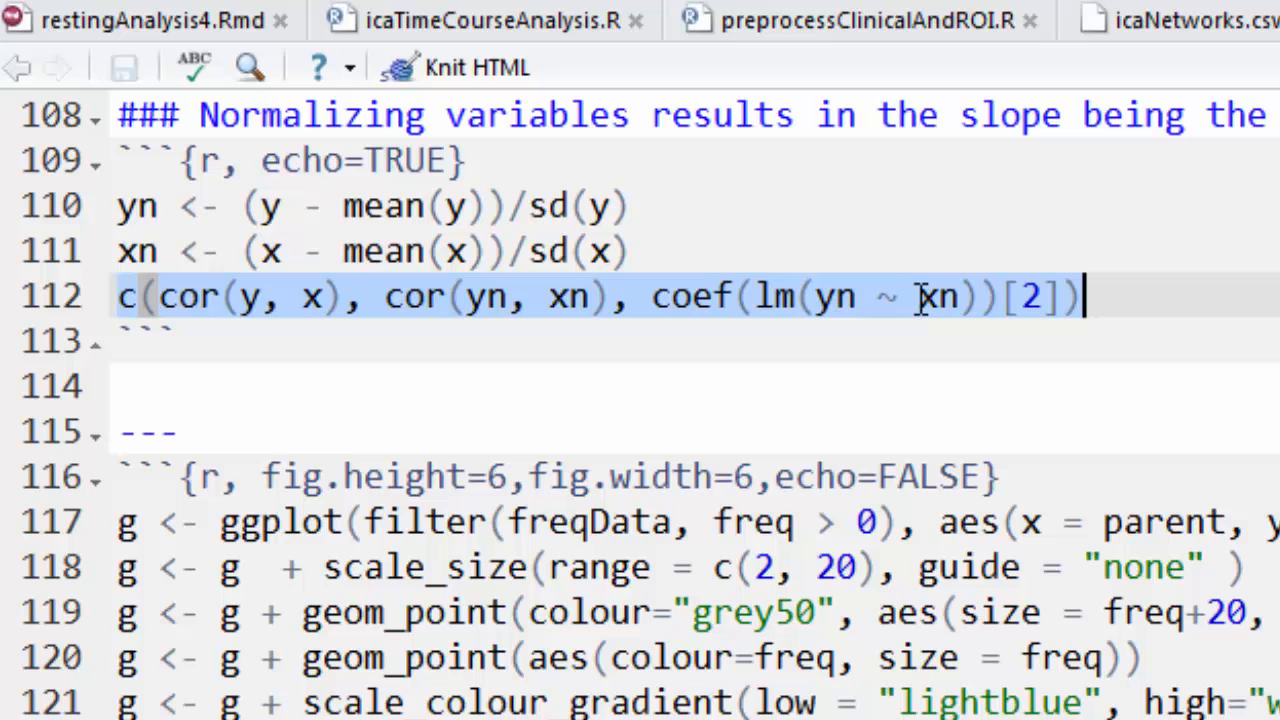
pyautogui.scroll(-3)
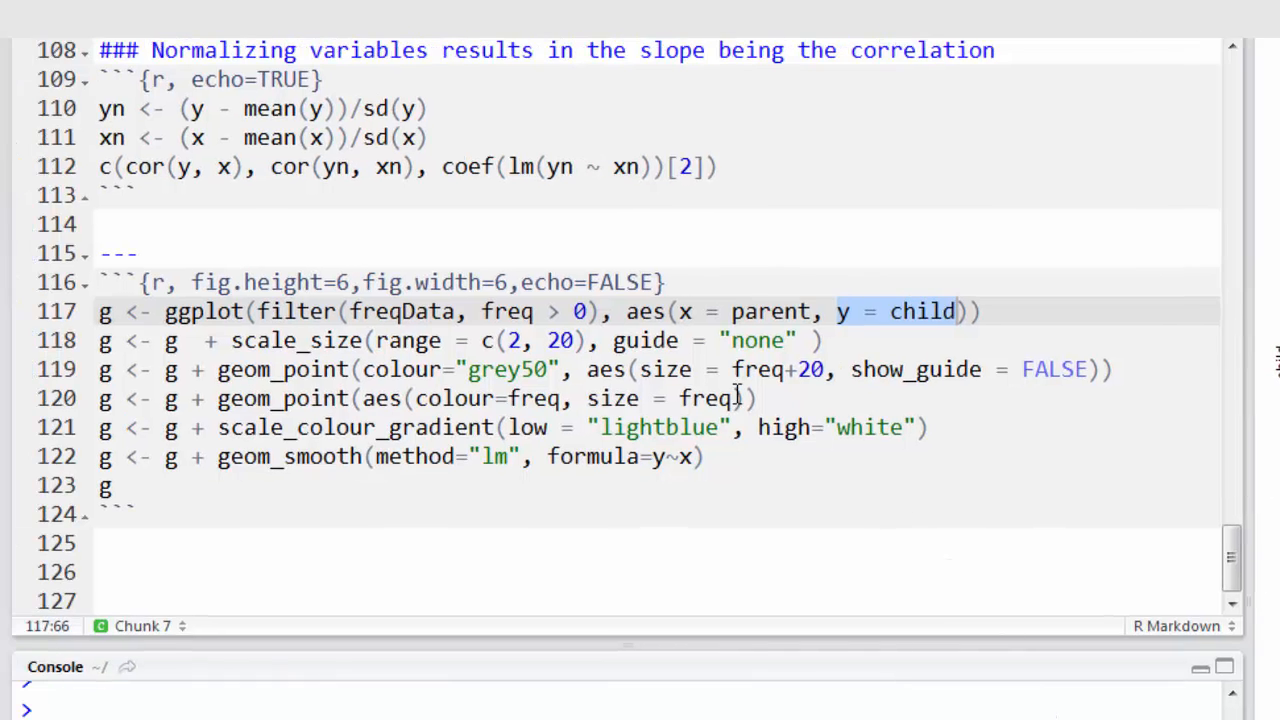
pyautogui.click(680, 311)
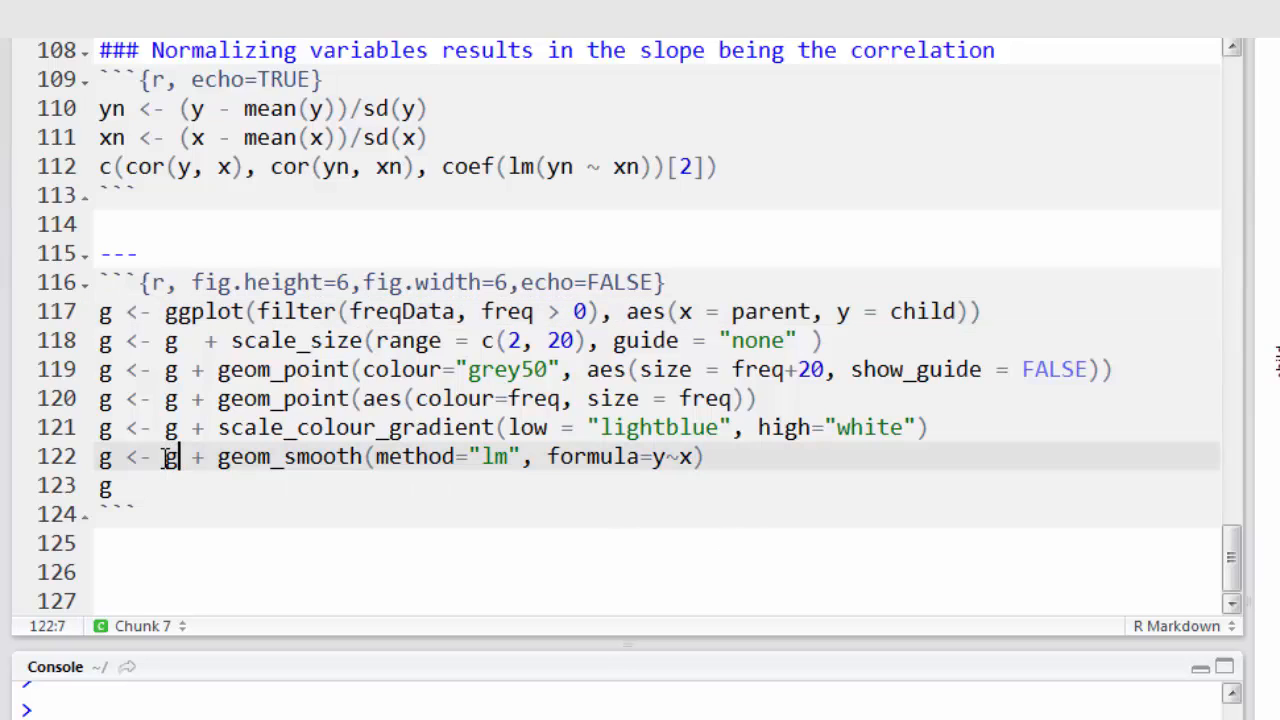
pyautogui.moveTo(178, 493)
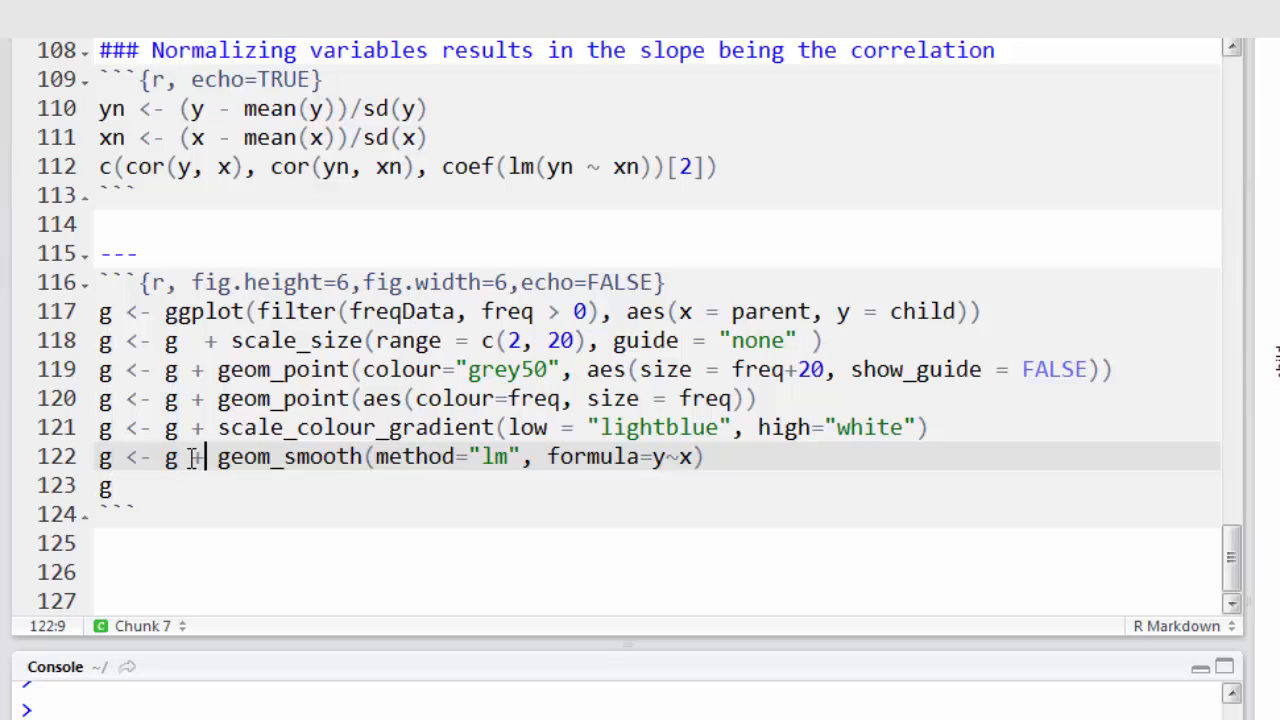
pyautogui.moveTo(186, 456); pyautogui.dragTo(705, 456)
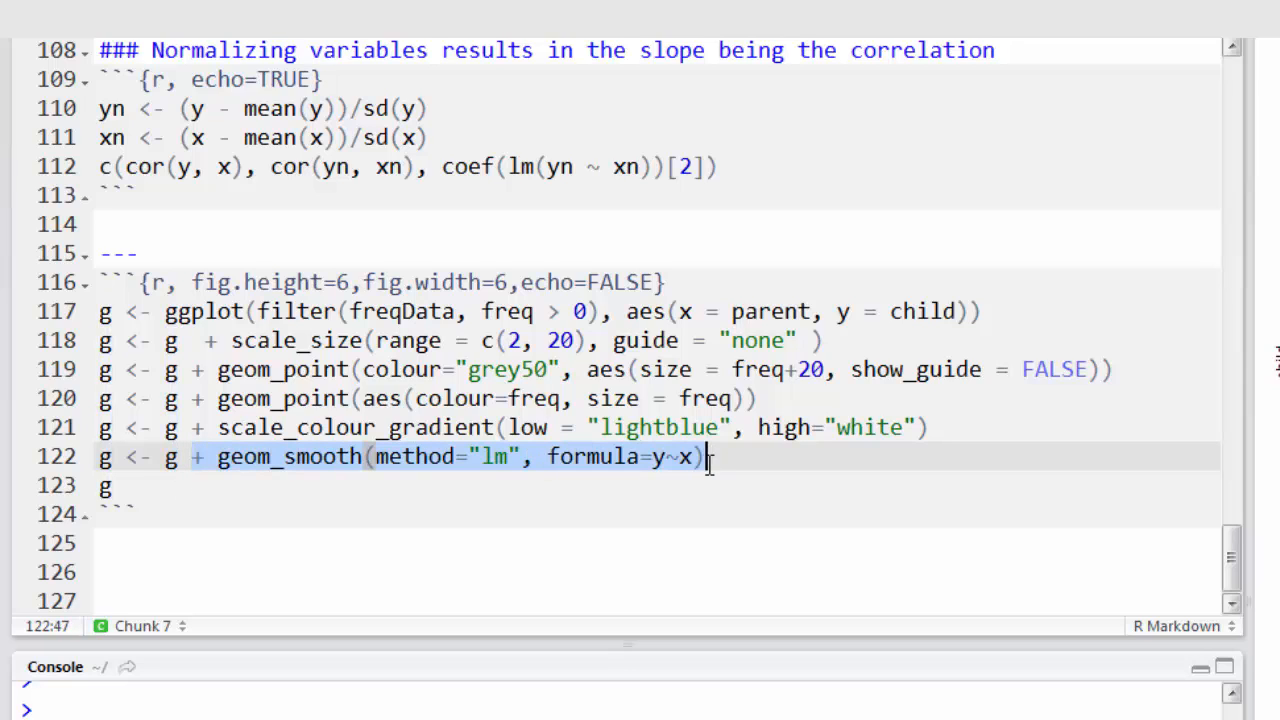
pyautogui.moveTo(407, 457)
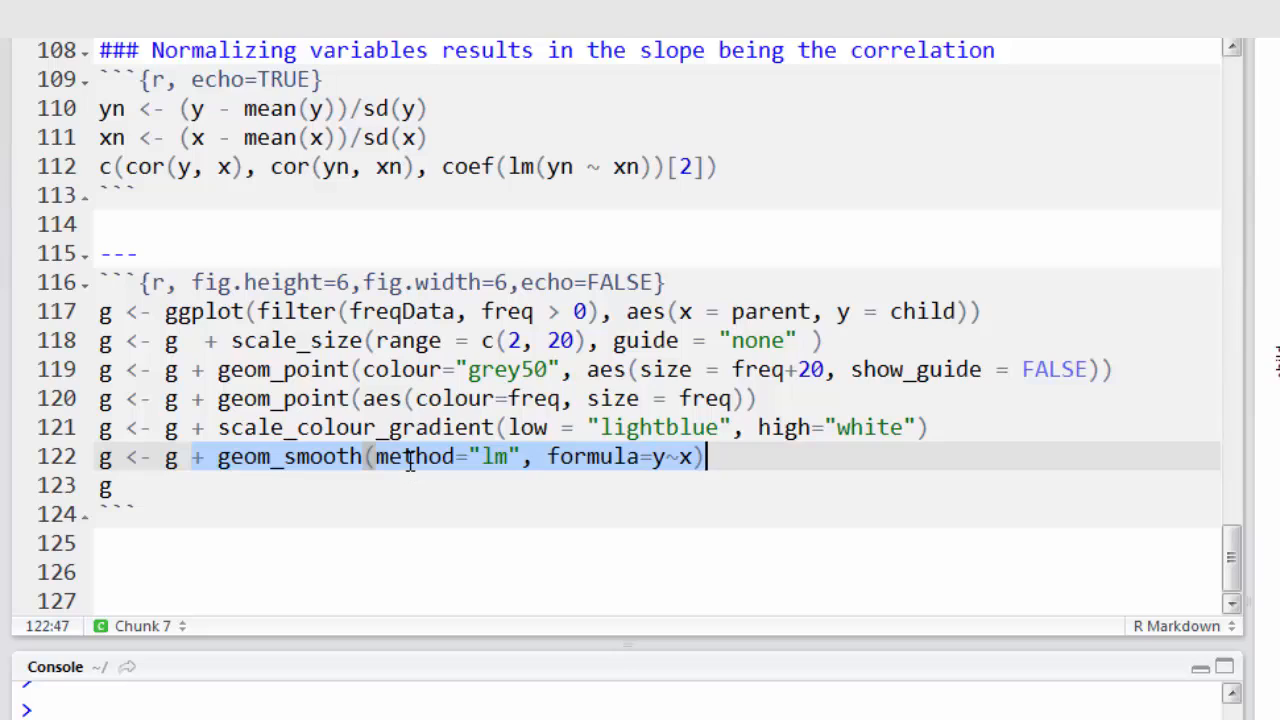
pyautogui.moveTo(645, 457)
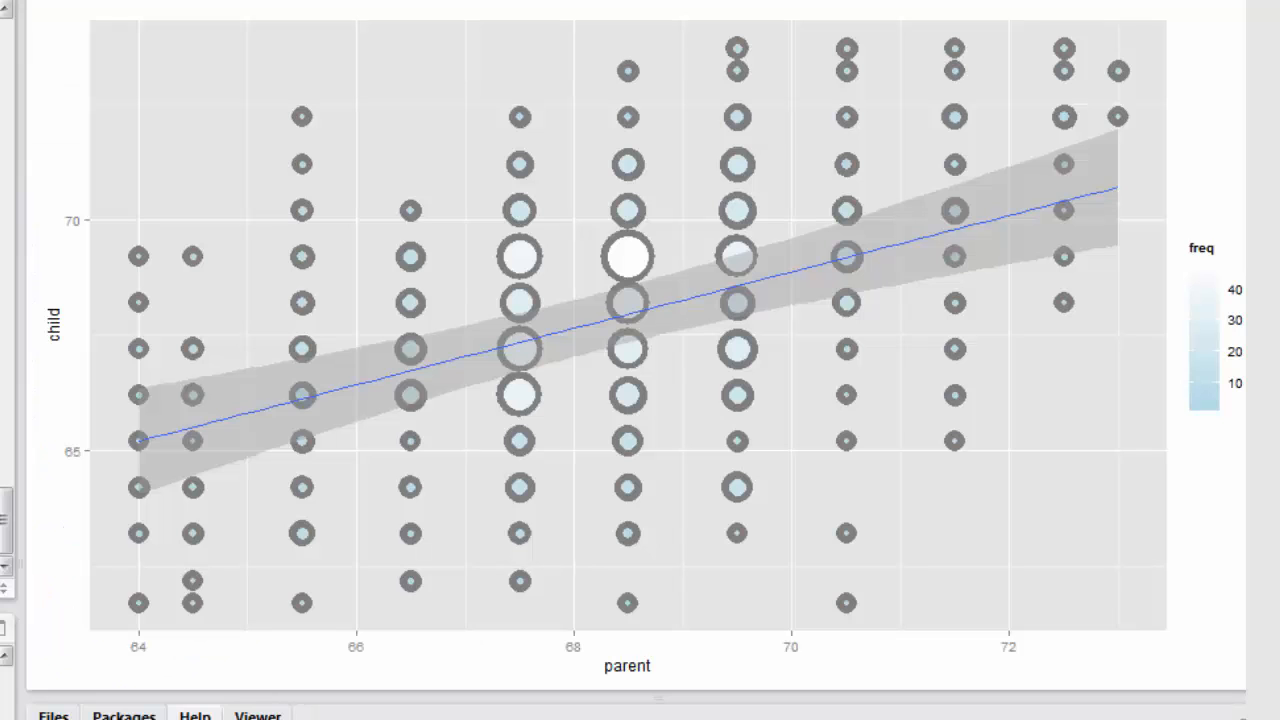
pyautogui.moveTo(505, 415)
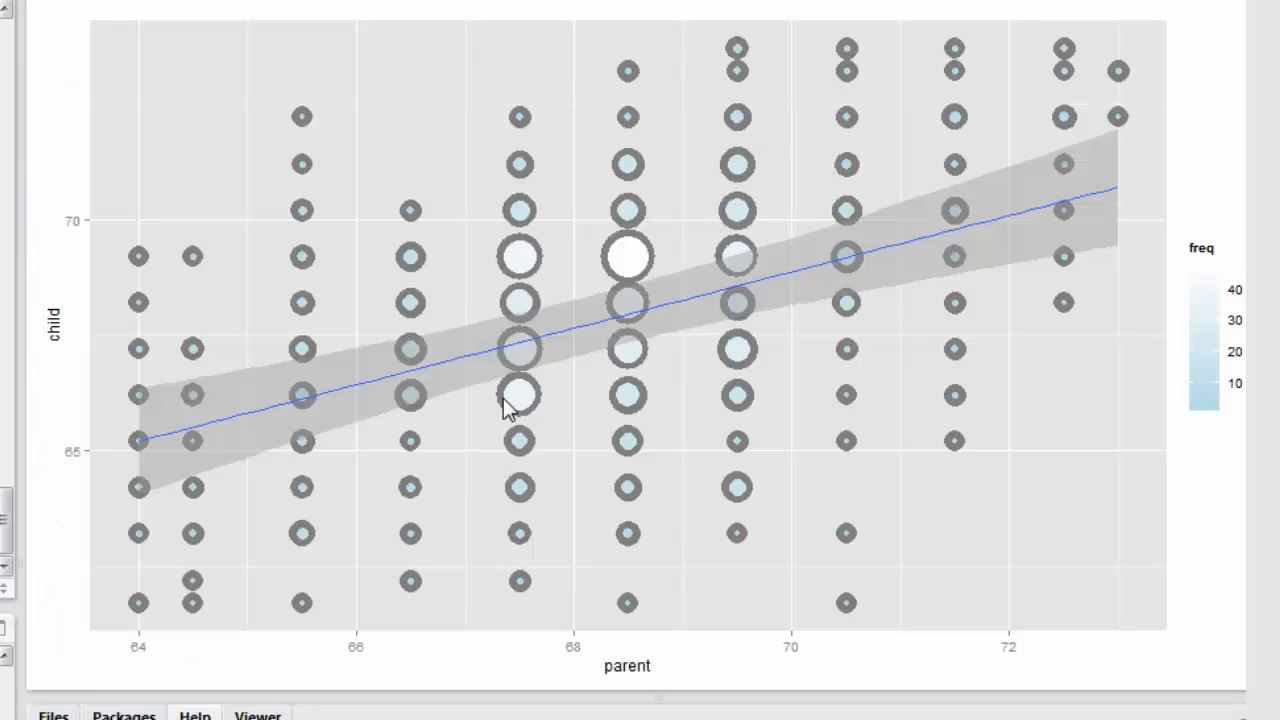
pyautogui.moveTo(1068, 238)
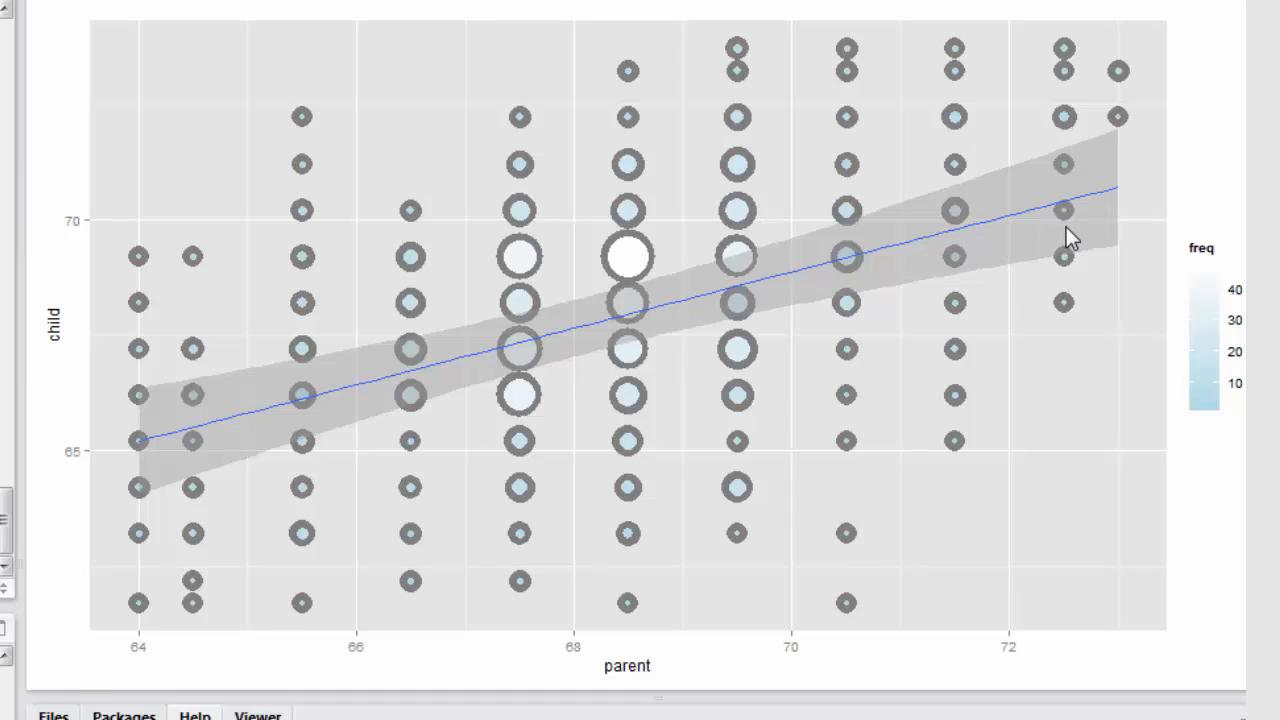